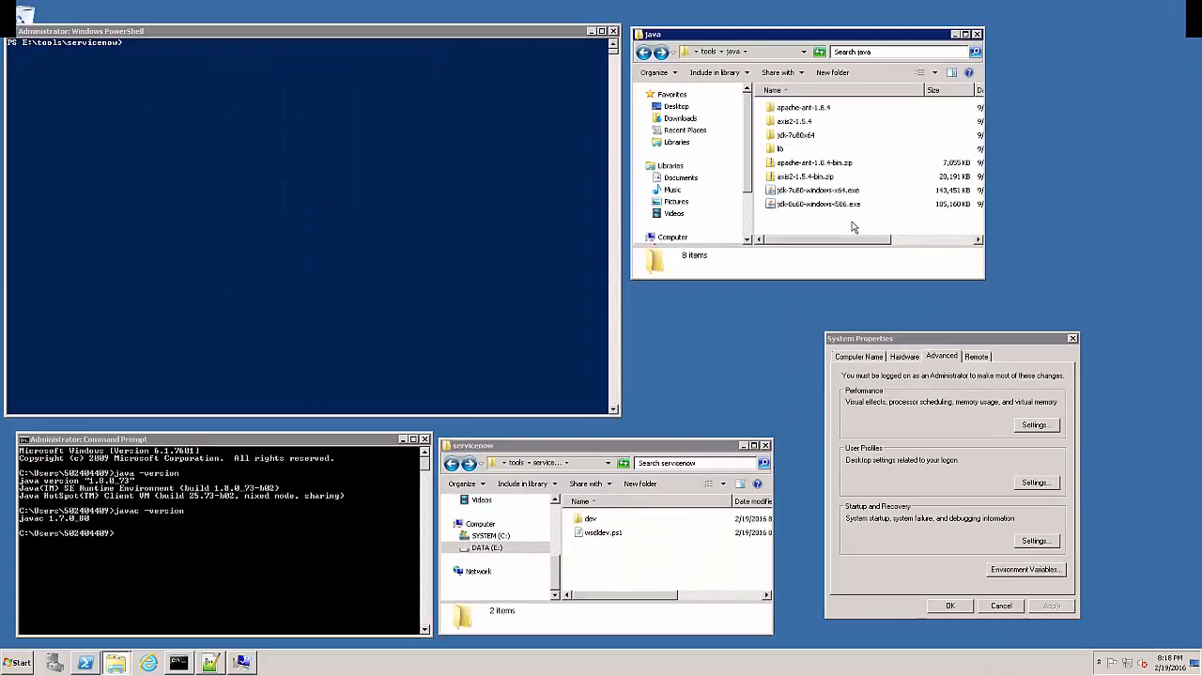
pyautogui.moveTo(910, 340)
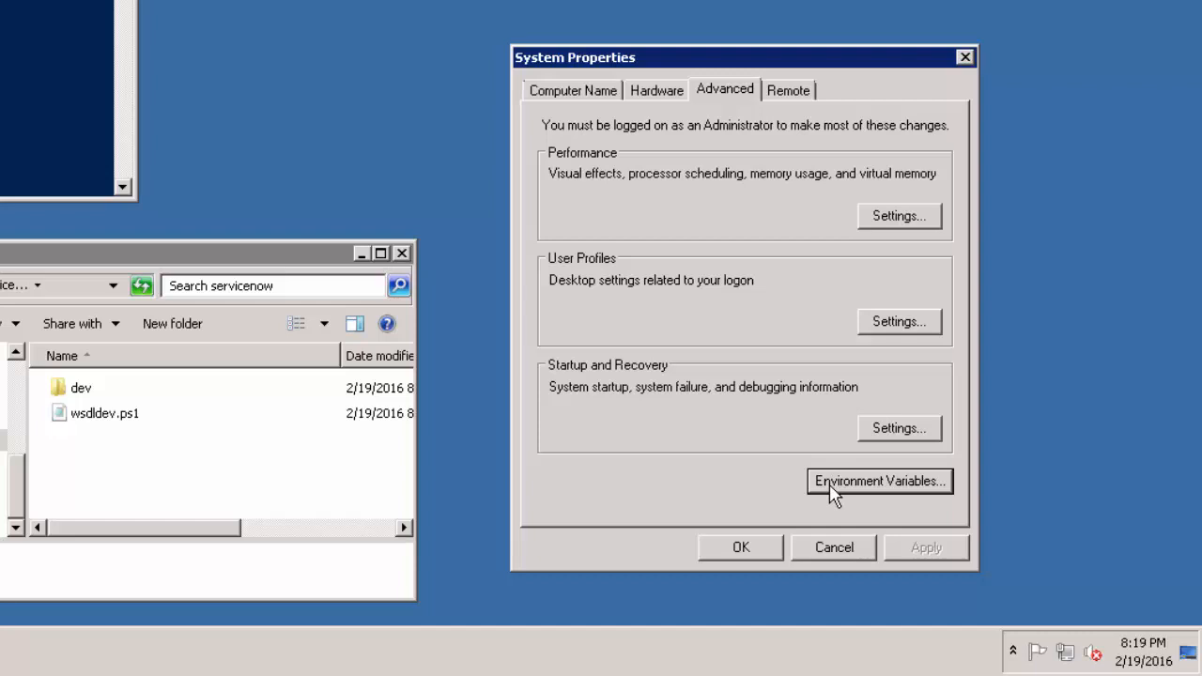
# Review the ANT_HOME, AXIS2_HOME and JAVA_JRE system variables and edit the Path variable
pyautogui.click(877, 481)
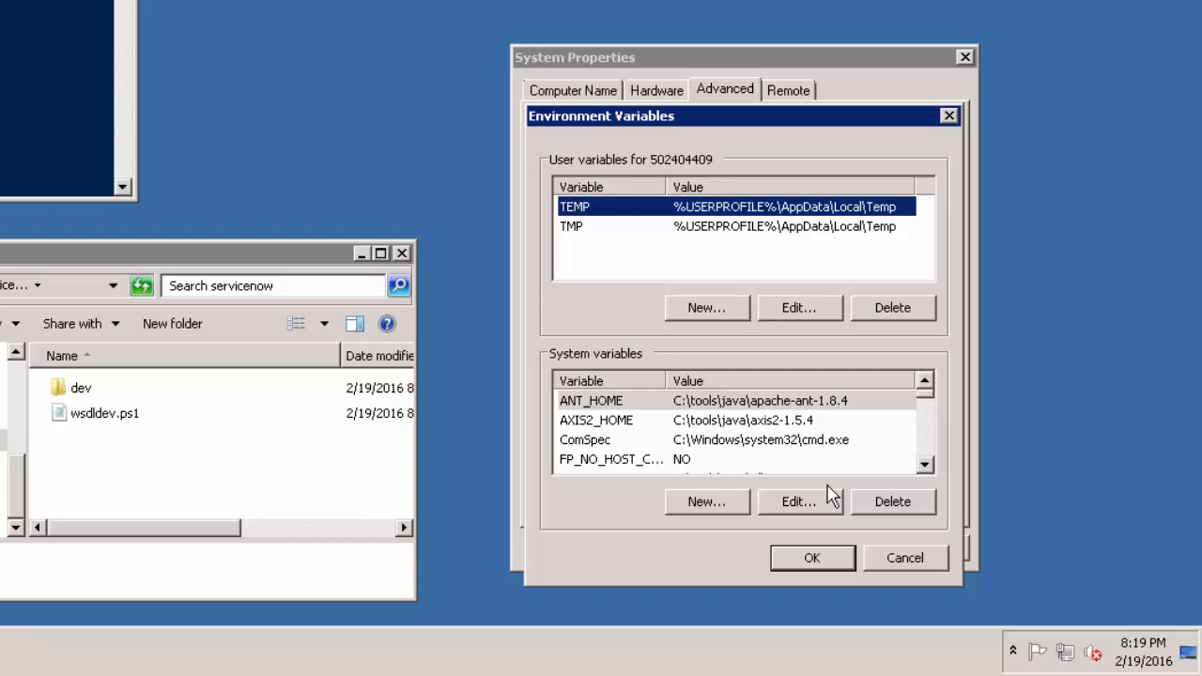
pyautogui.click(590, 400)
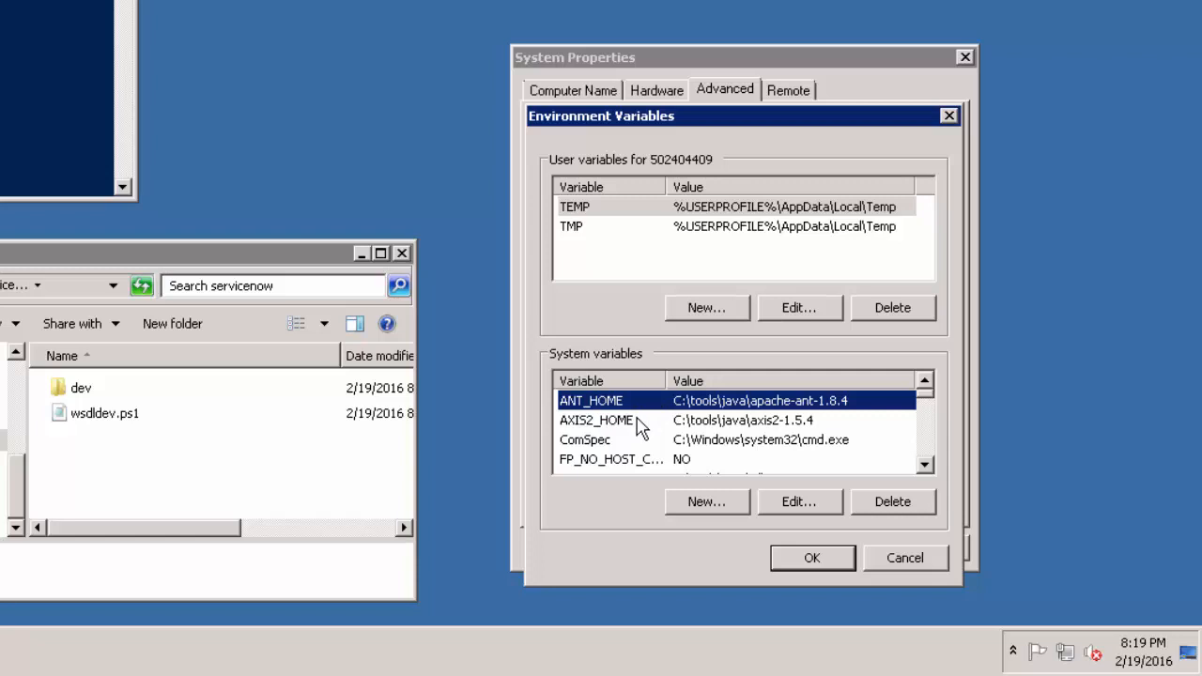
pyautogui.click(598, 421)
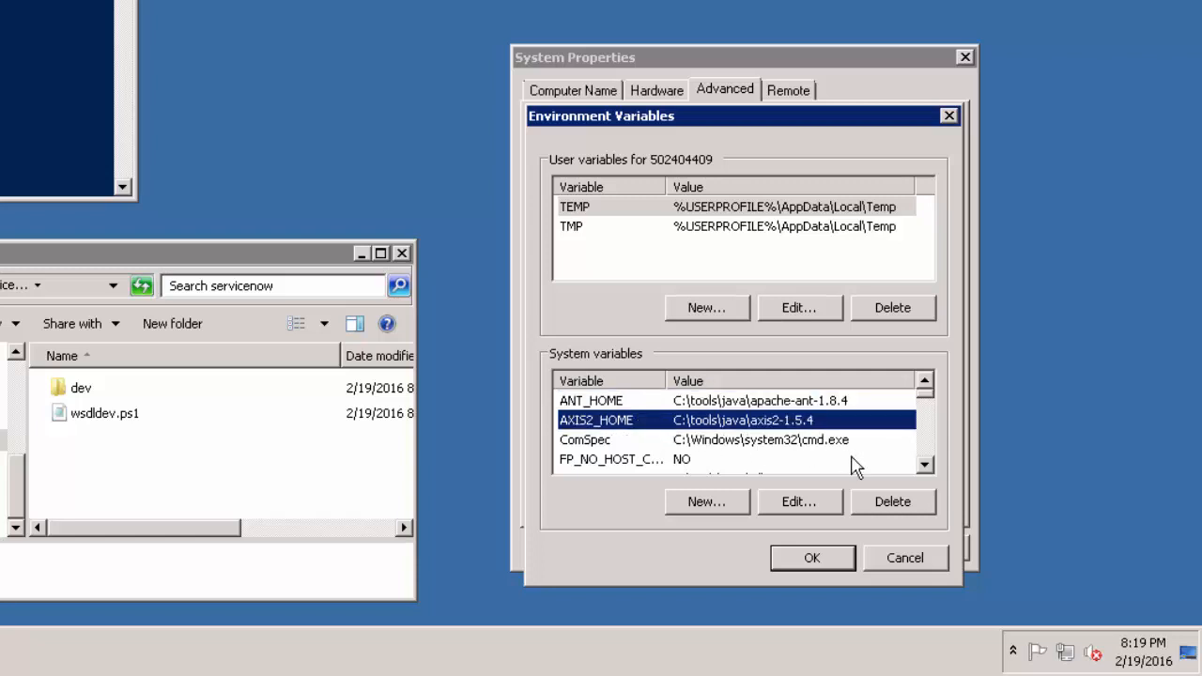
pyautogui.scroll(-3)
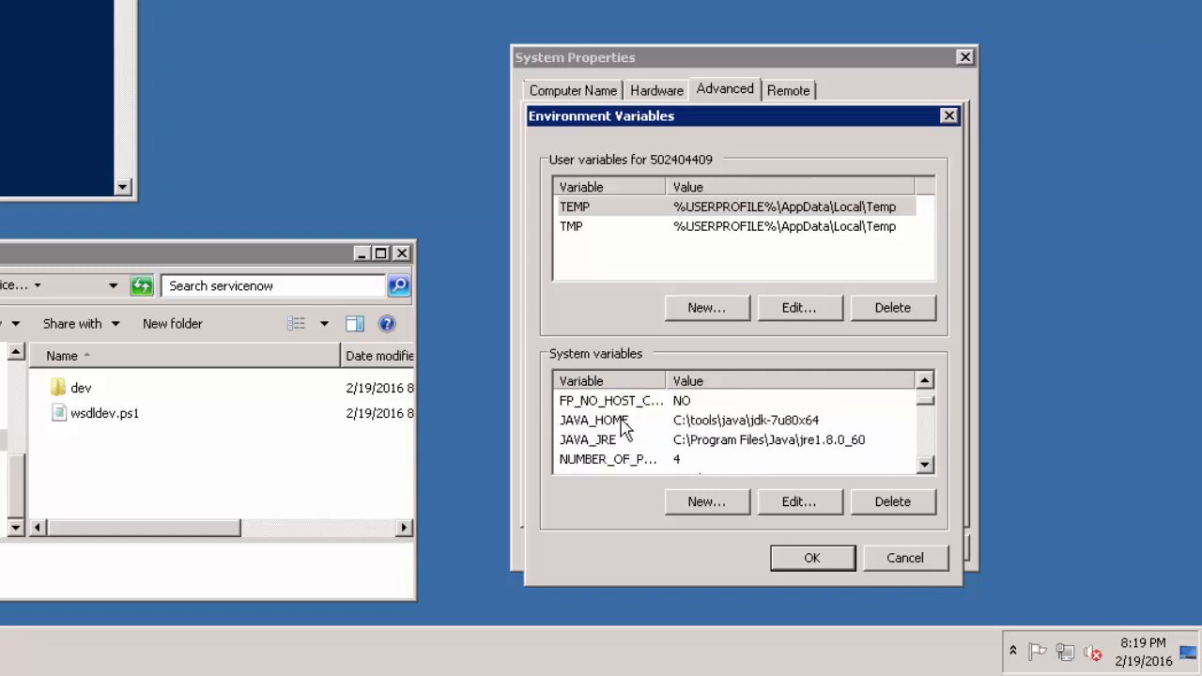
pyautogui.click(594, 421)
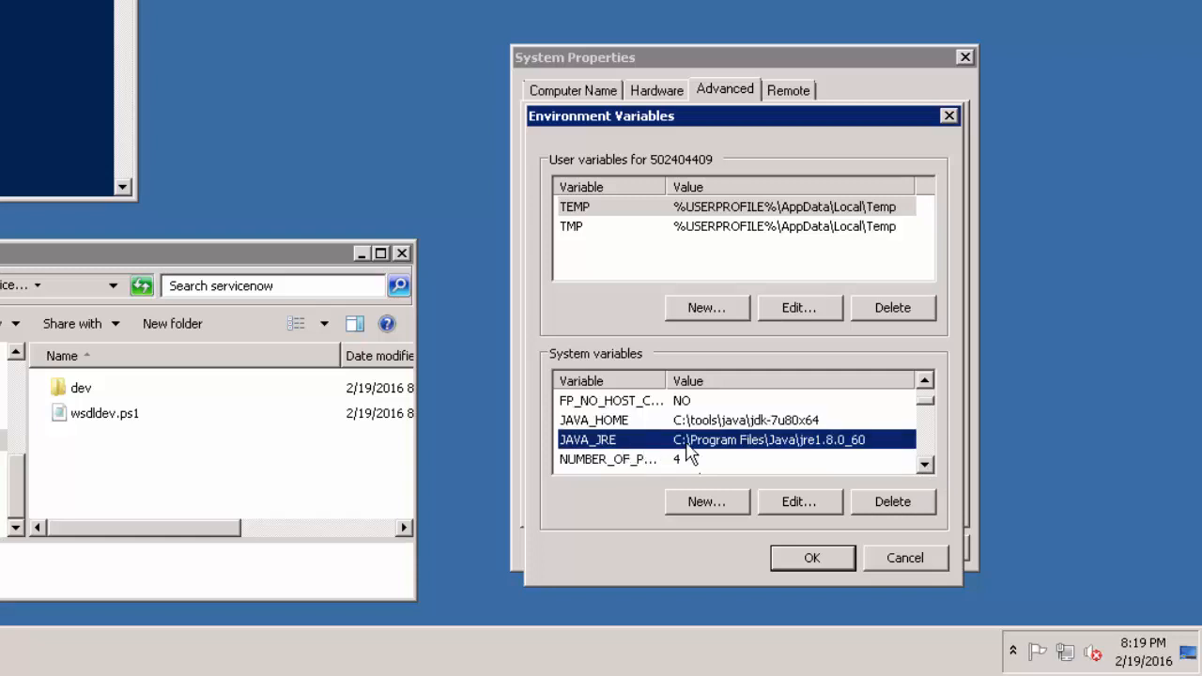
pyautogui.click(801, 501)
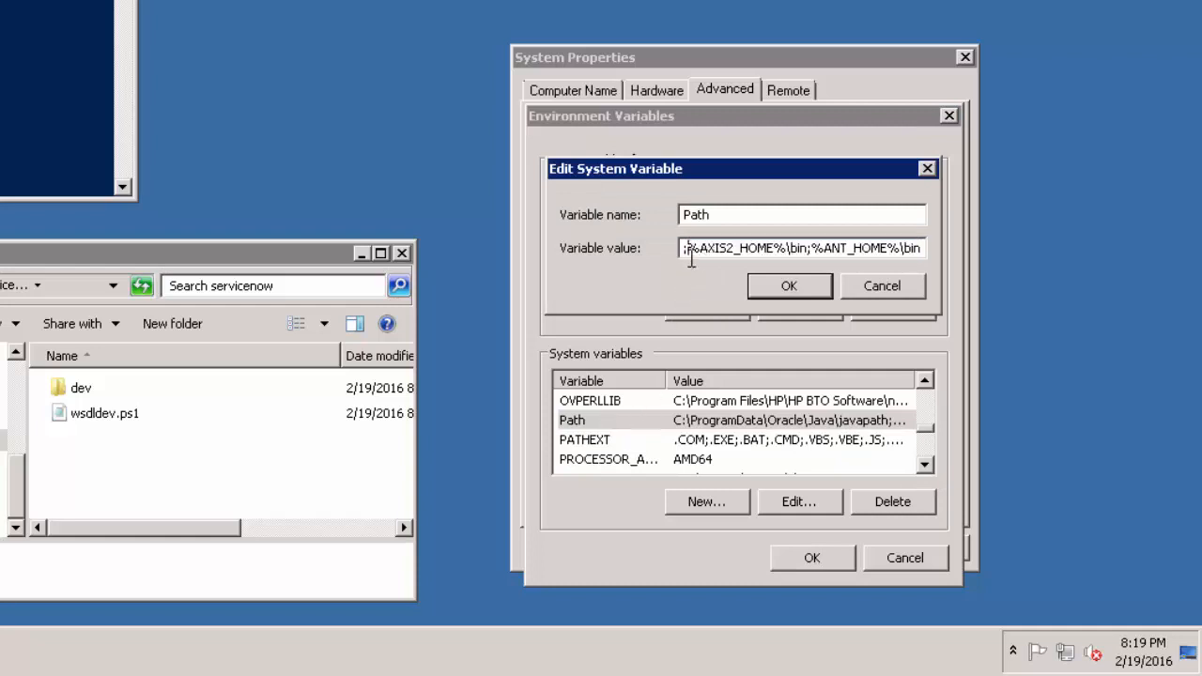
pyautogui.moveTo(693, 293)
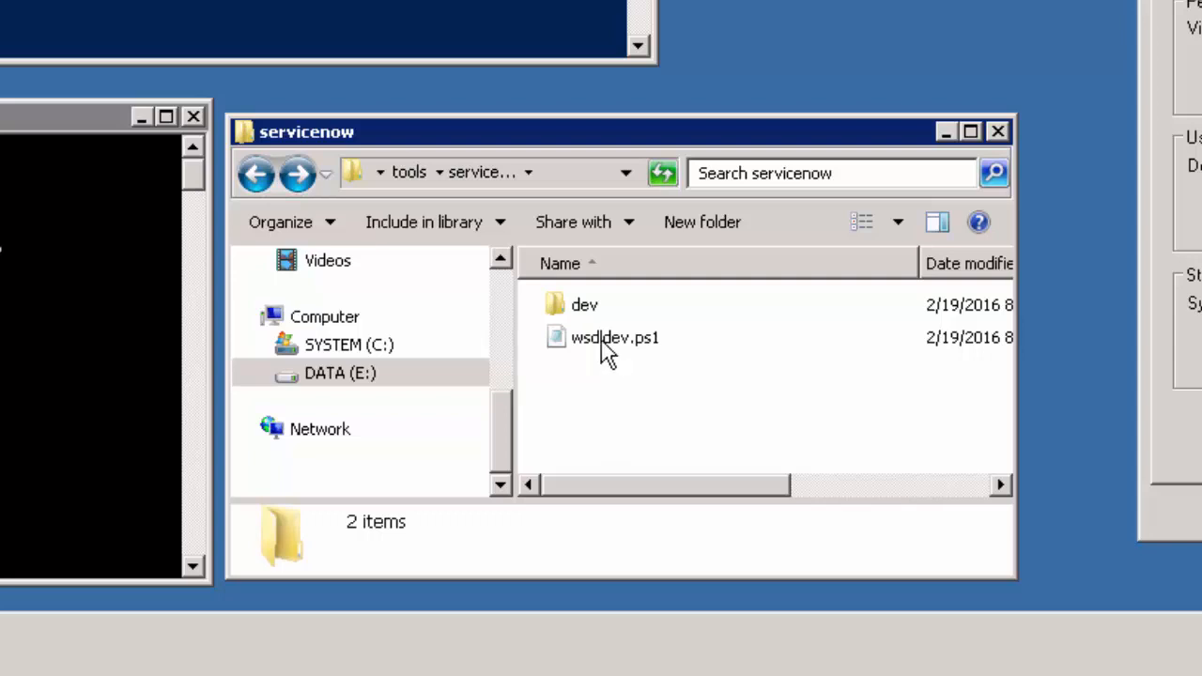
pyautogui.click(582, 304)
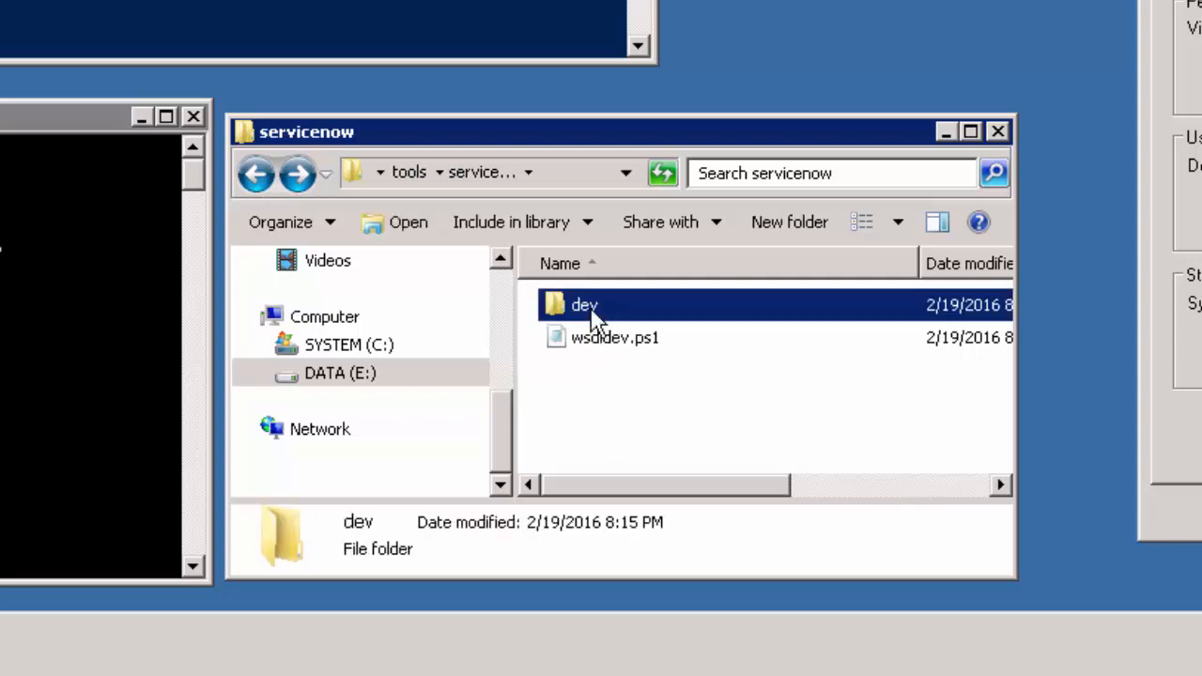
pyautogui.doubleClick(582, 306)
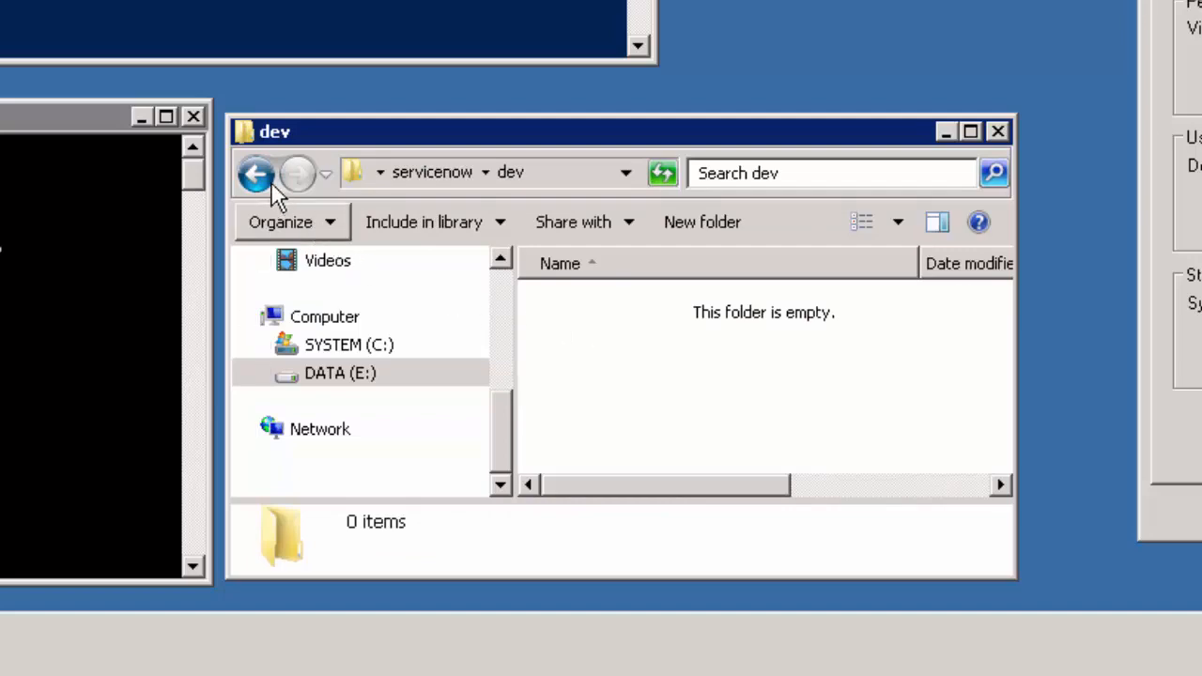
pyautogui.click(261, 177)
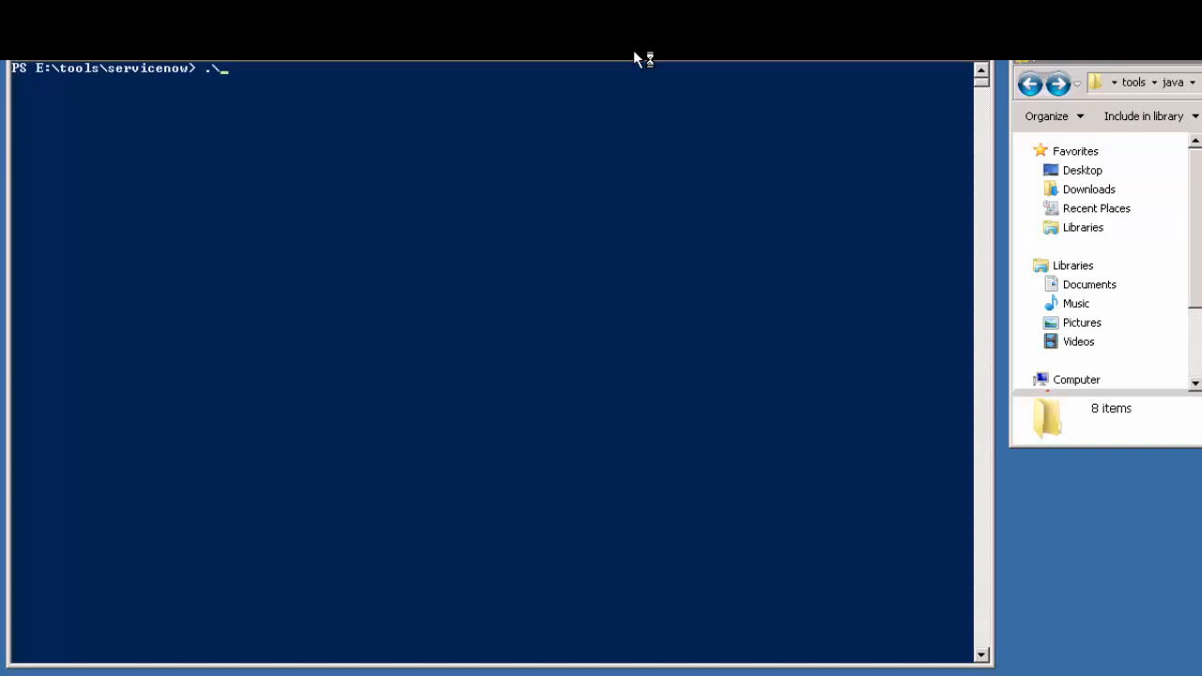
# Enter the command .\wsdldev.ps1 core_company at the servicenow prompt
pyautogui.write('w')
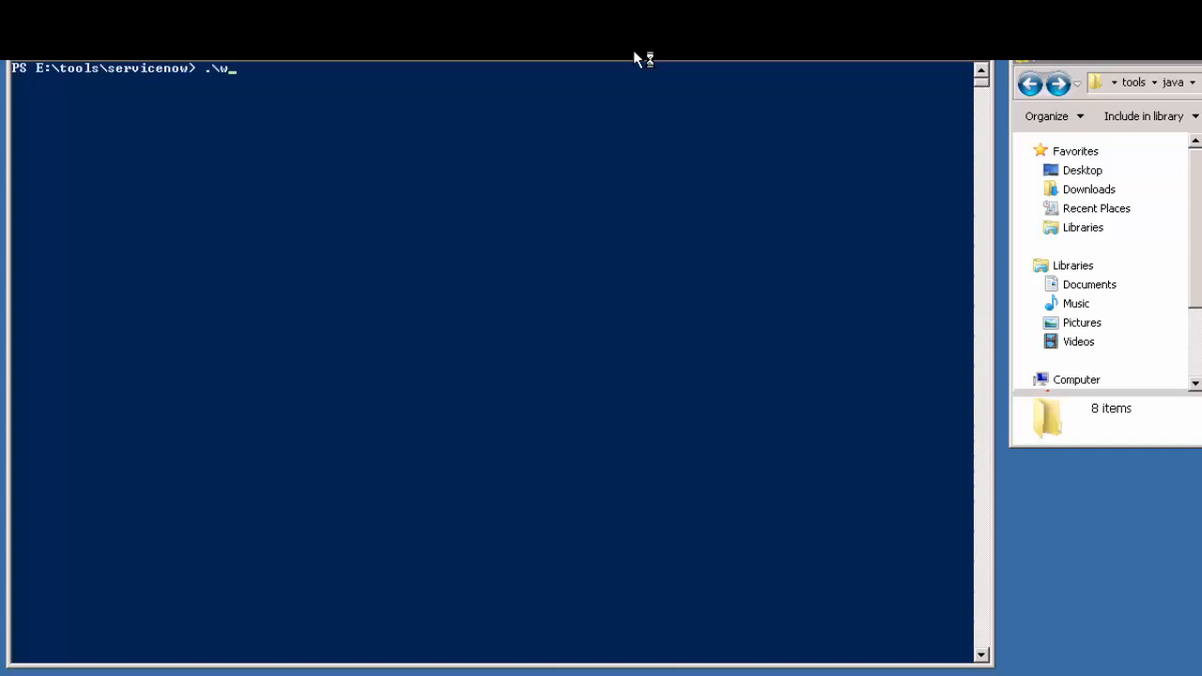
pyautogui.write('sdldev.ps1')
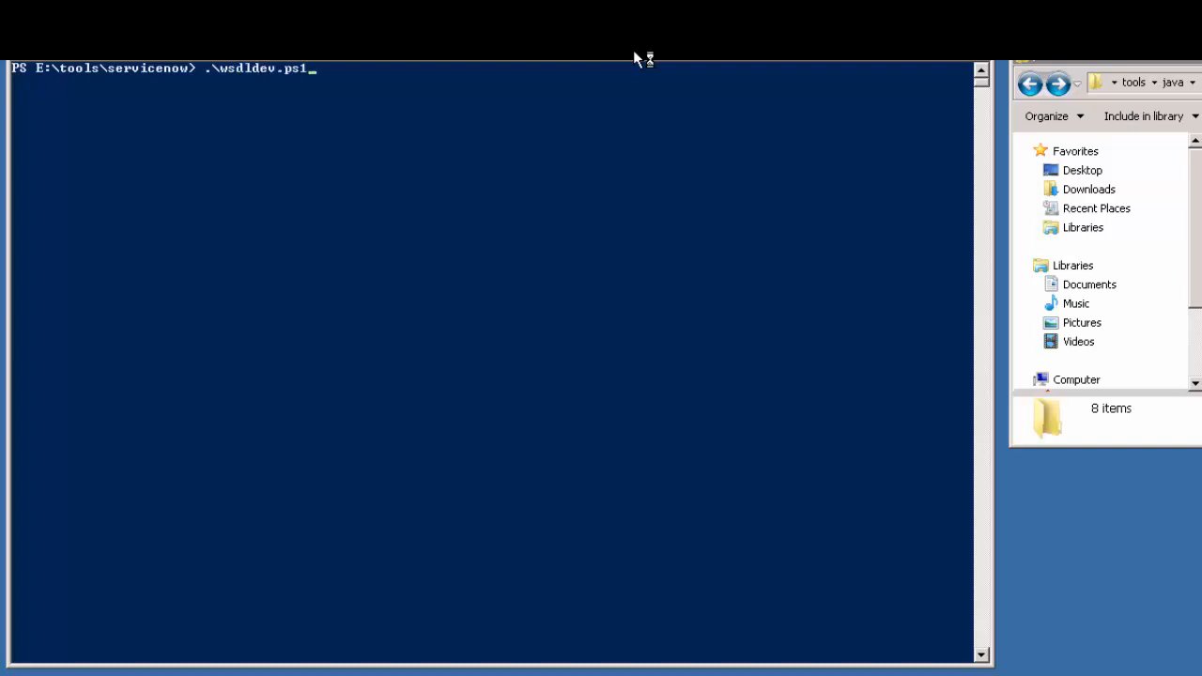
pyautogui.write('c')
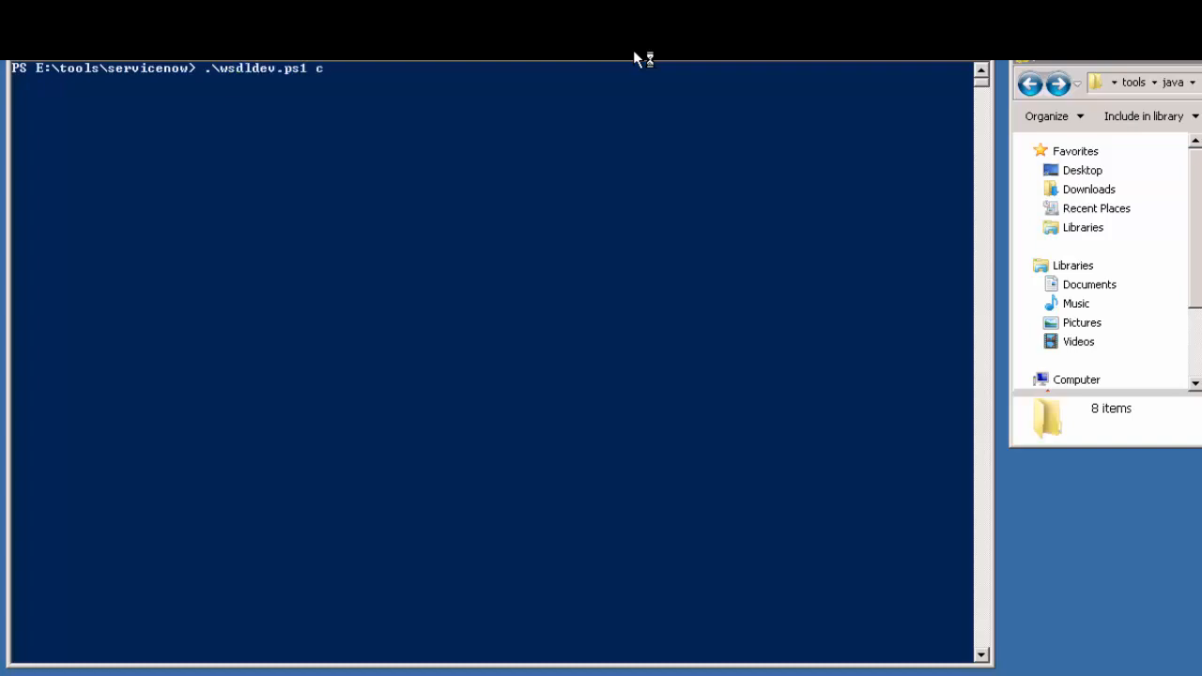
pyautogui.write('ore_co')
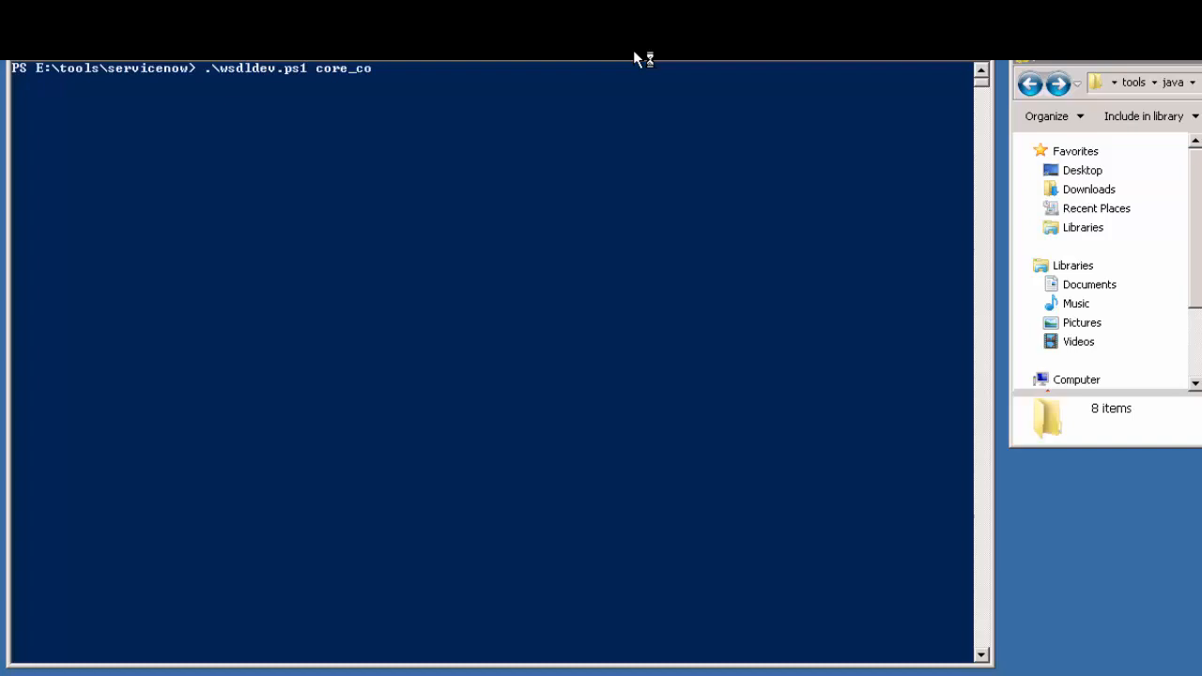
pyautogui.write('mpany')
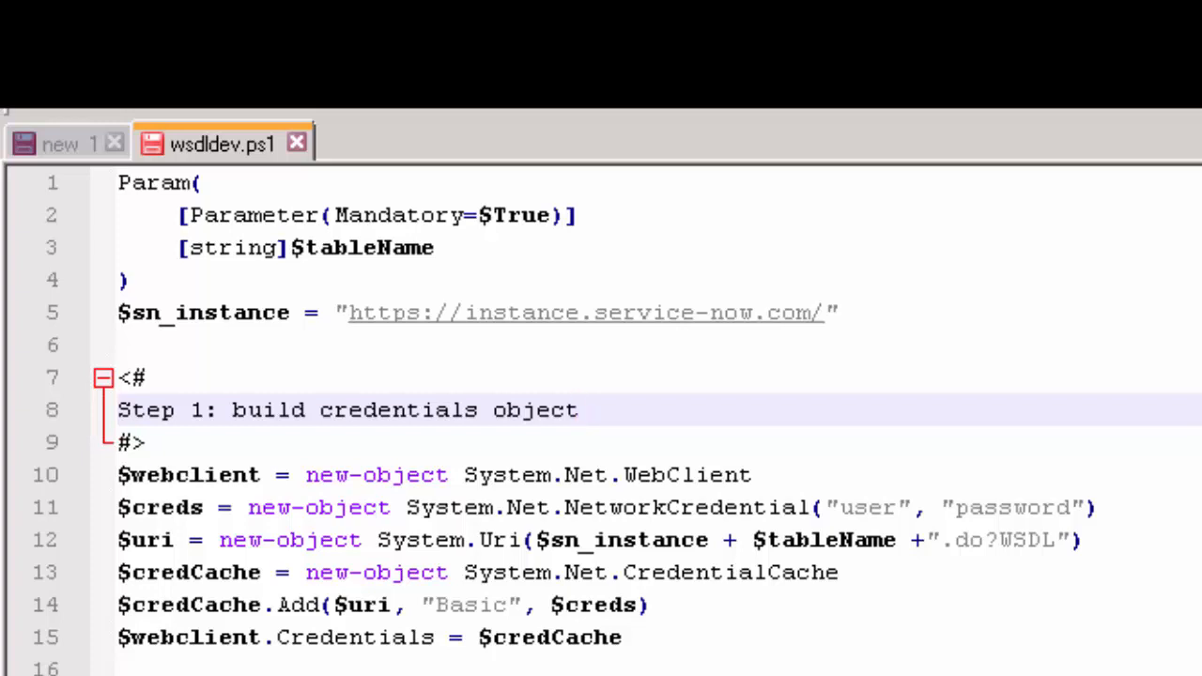
pyautogui.scroll(-3)
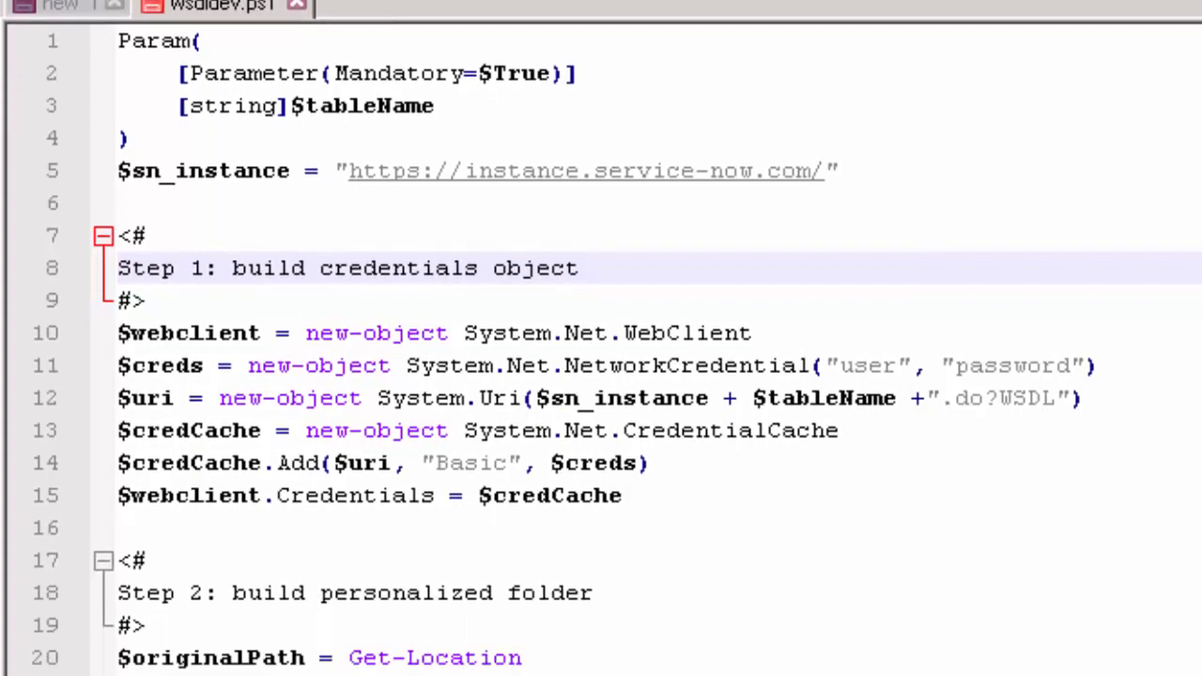
pyautogui.scroll(-3)
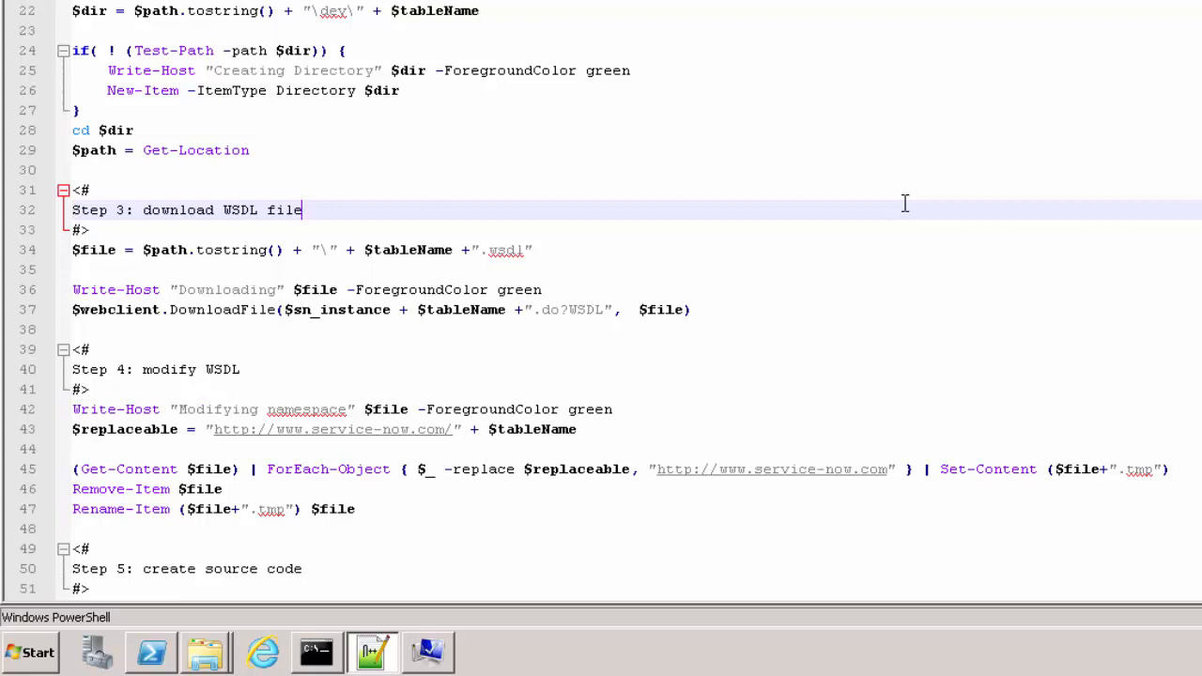
pyautogui.scroll(-3)
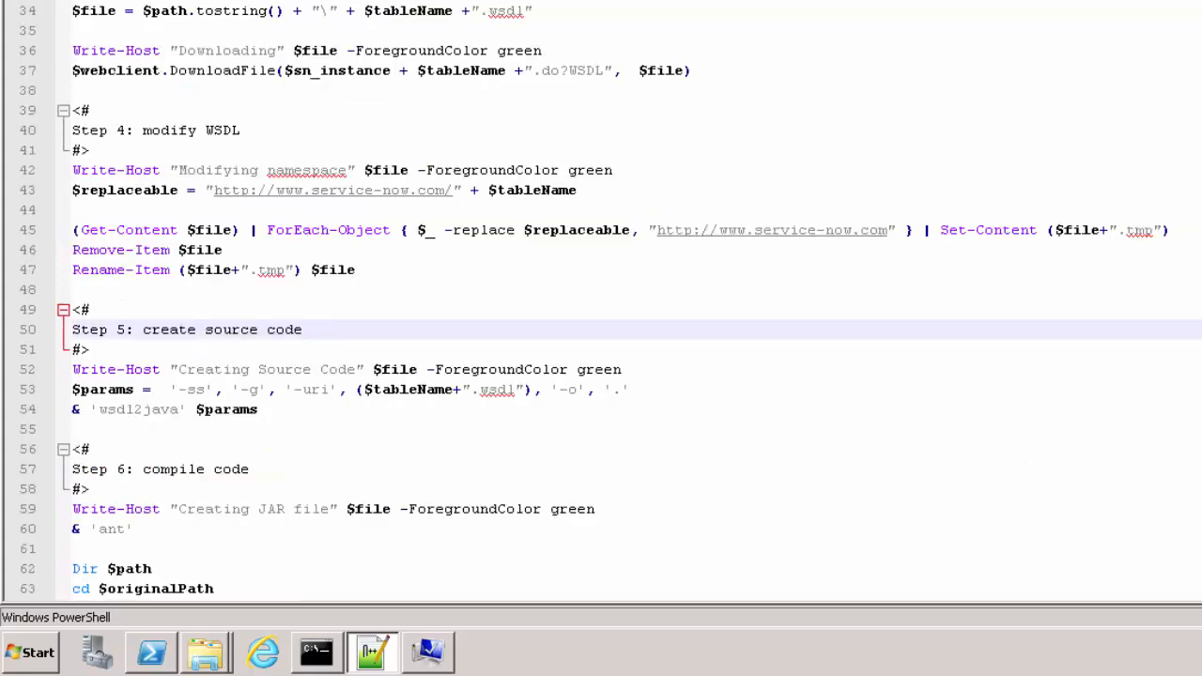
pyautogui.click(300, 330)
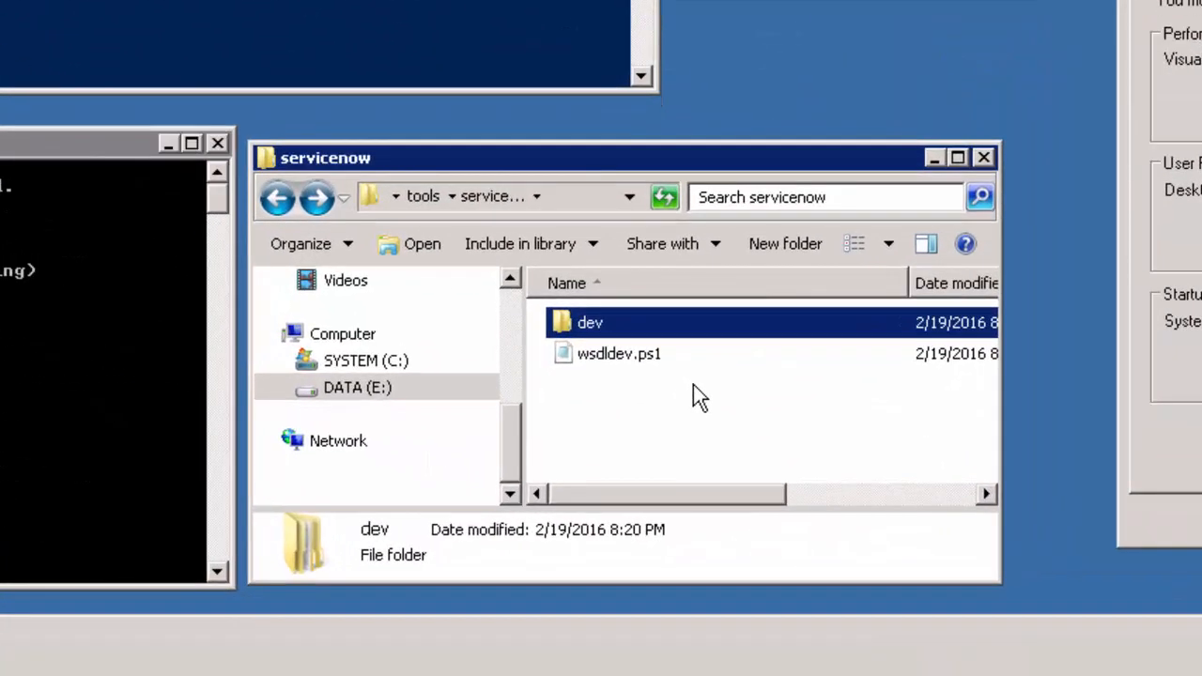
pyautogui.moveTo(590, 334)
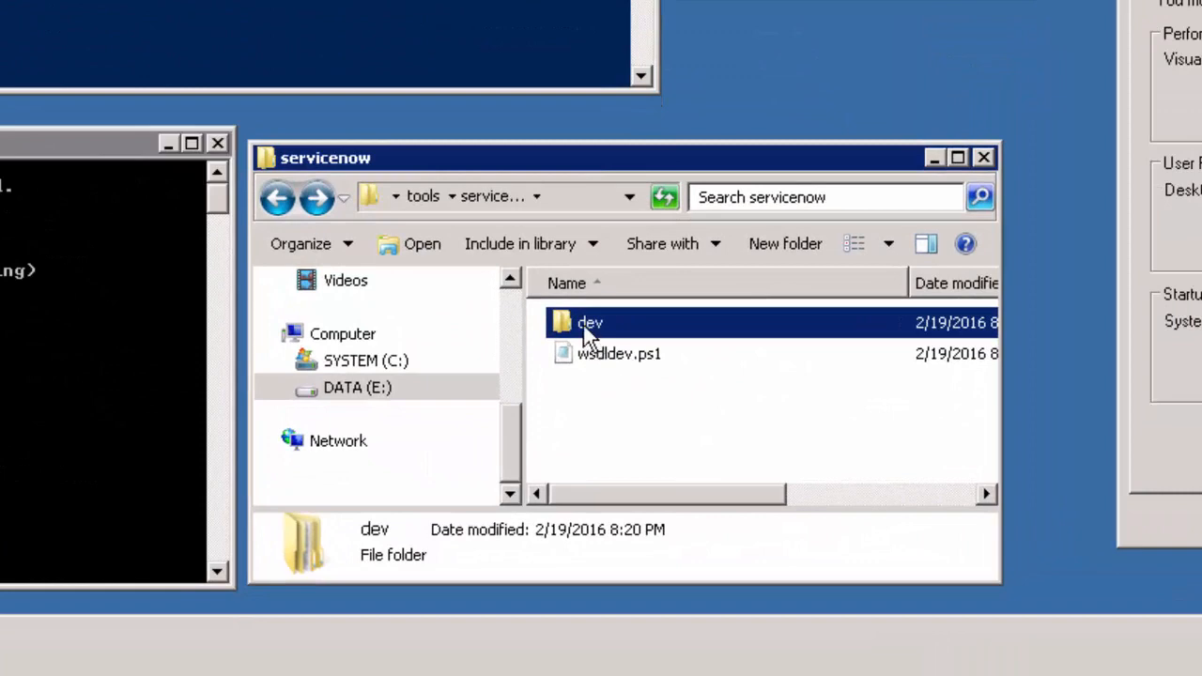
# Browse dev\core_company\build\lib to find the generated ServiceNow_core_company.aar
pyautogui.doubleClick(590, 323)
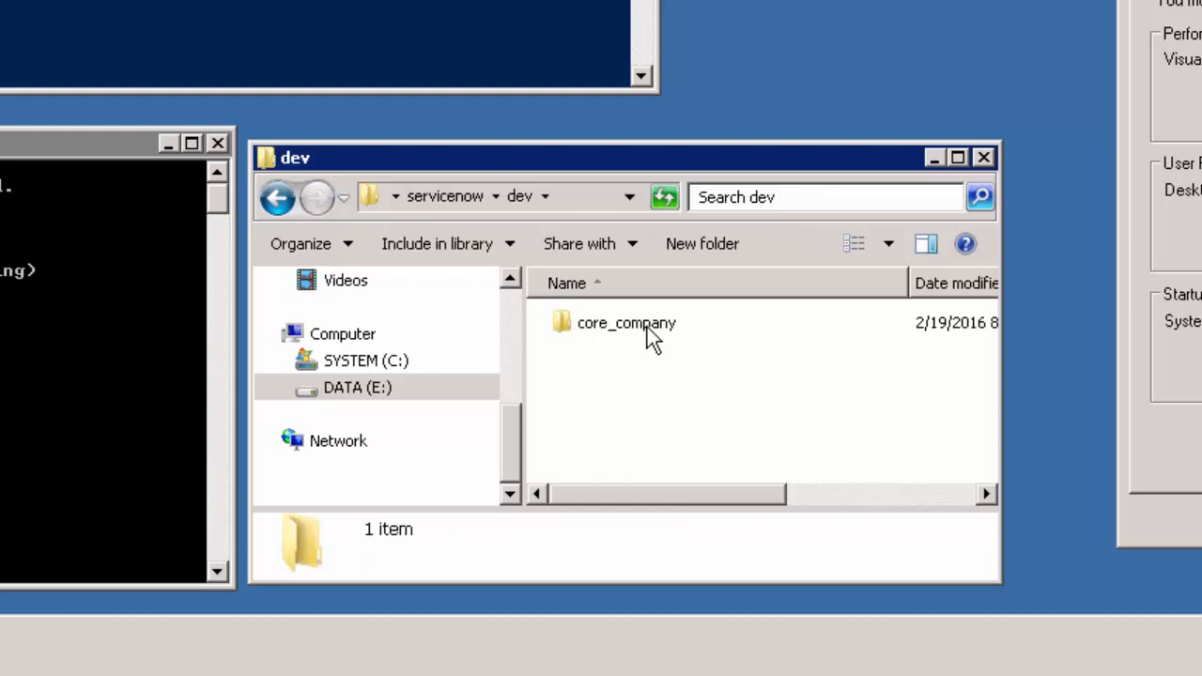
pyautogui.doubleClick(624, 323)
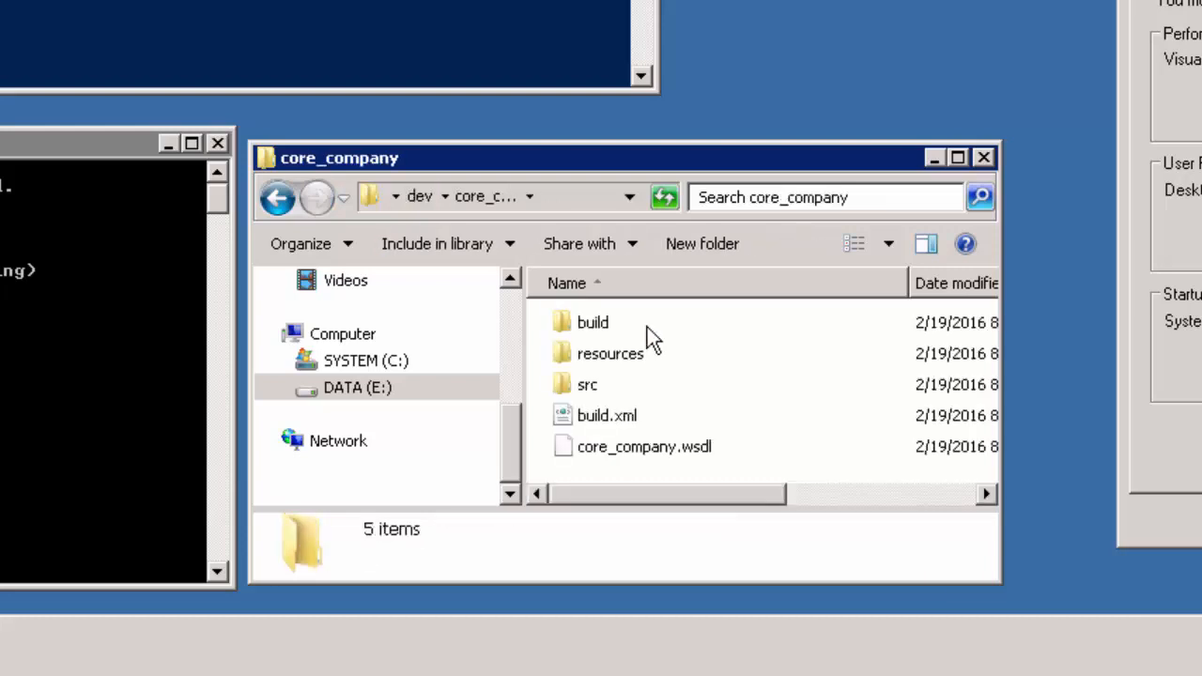
pyautogui.moveTo(661, 463)
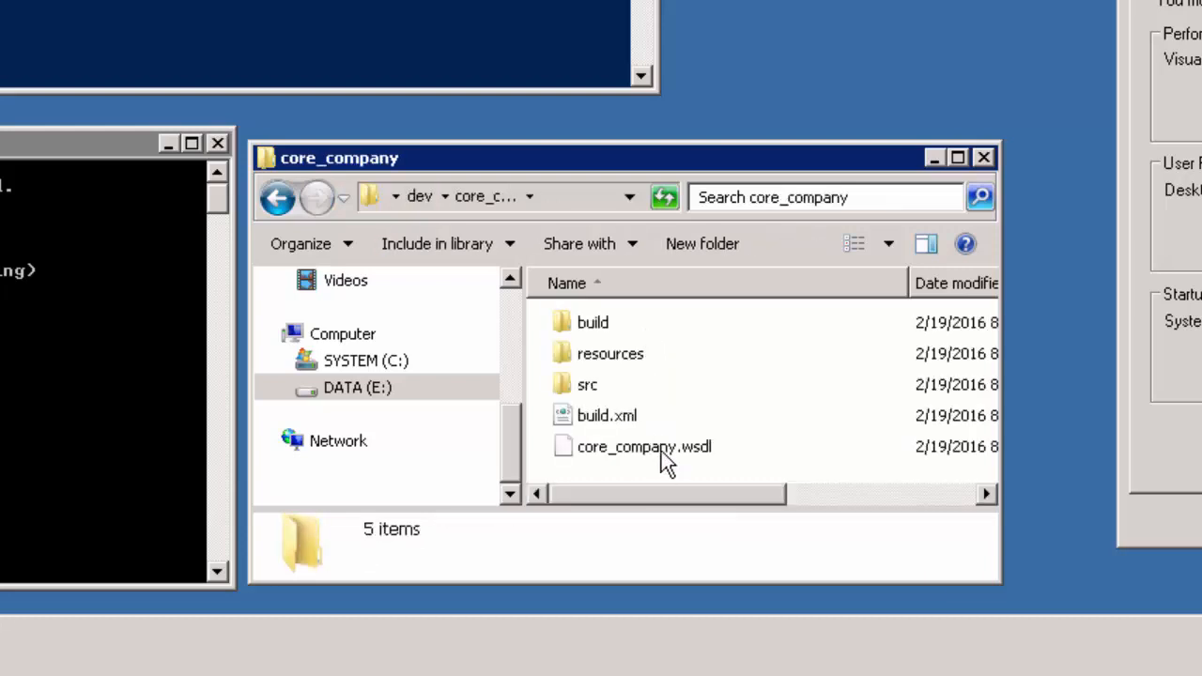
pyautogui.click(642, 447)
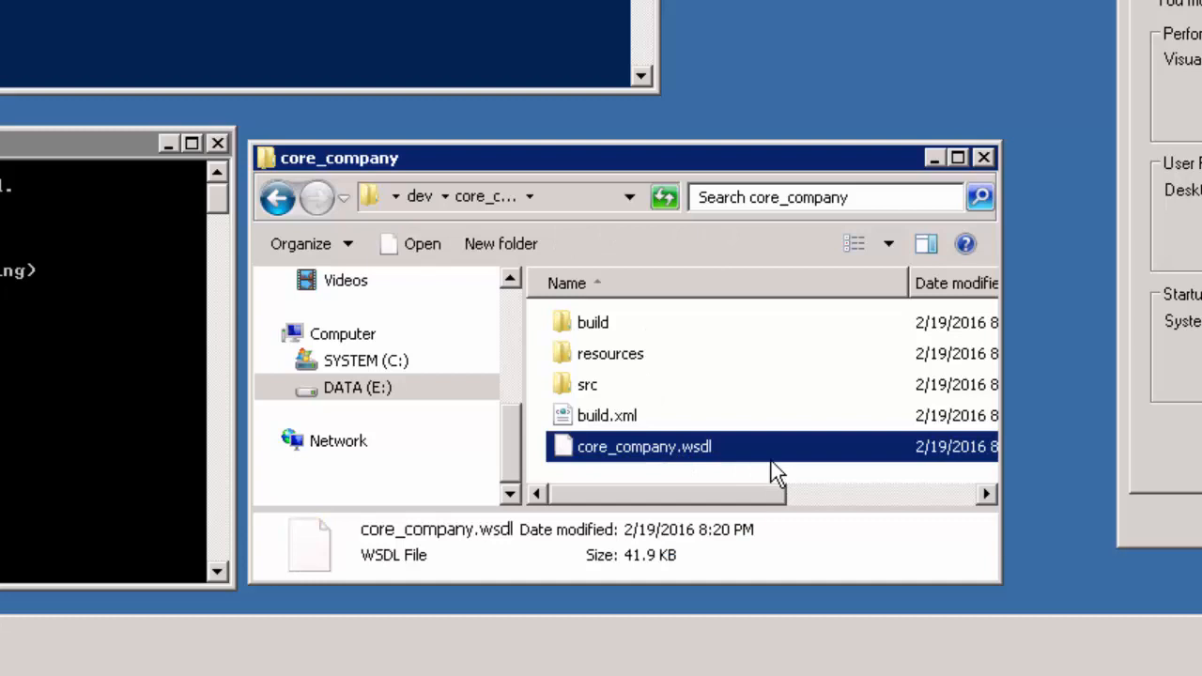
pyautogui.moveTo(772, 471)
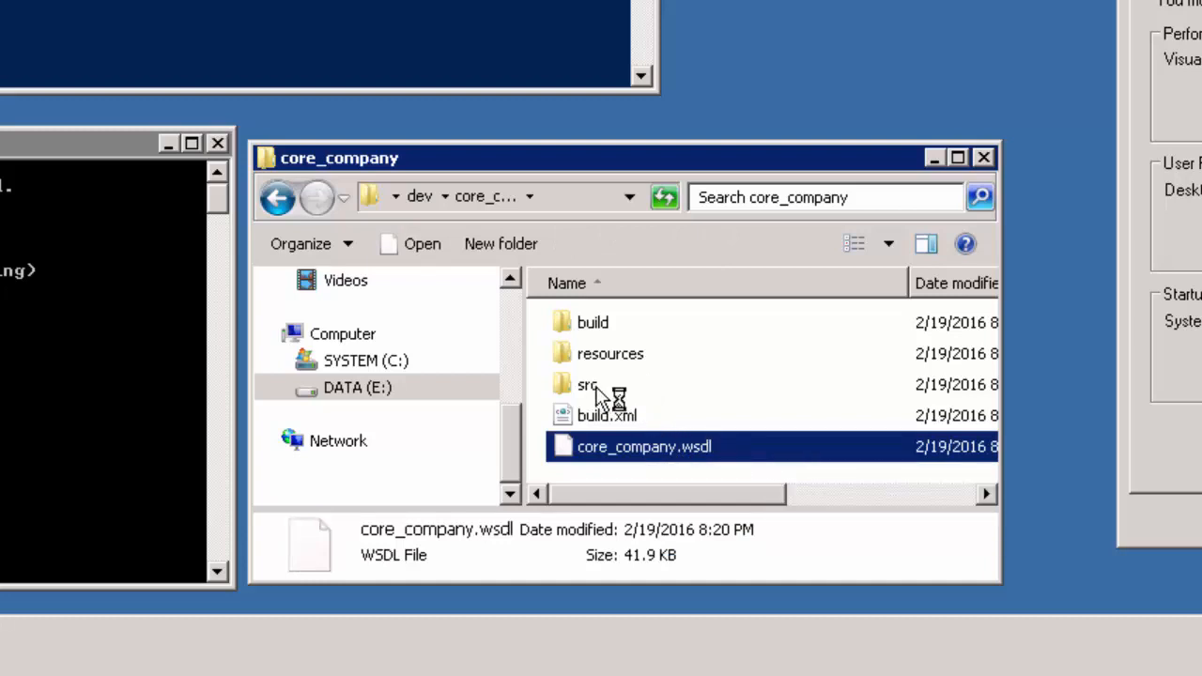
pyautogui.click(586, 383)
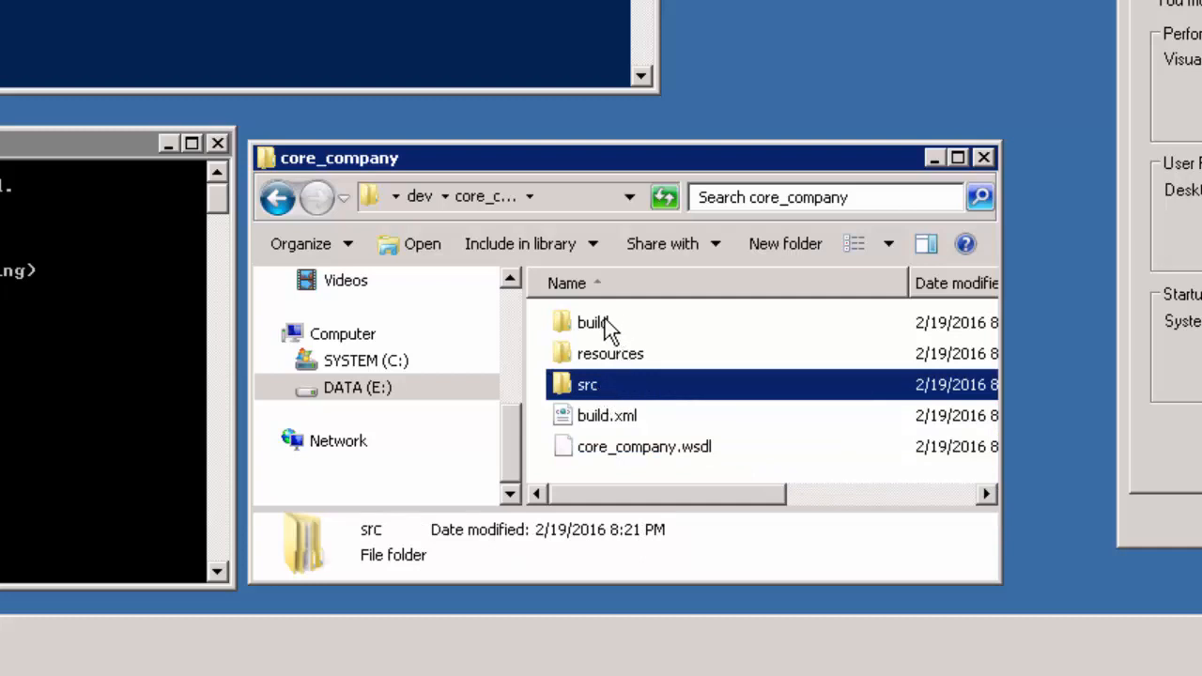
pyautogui.doubleClick(586, 323)
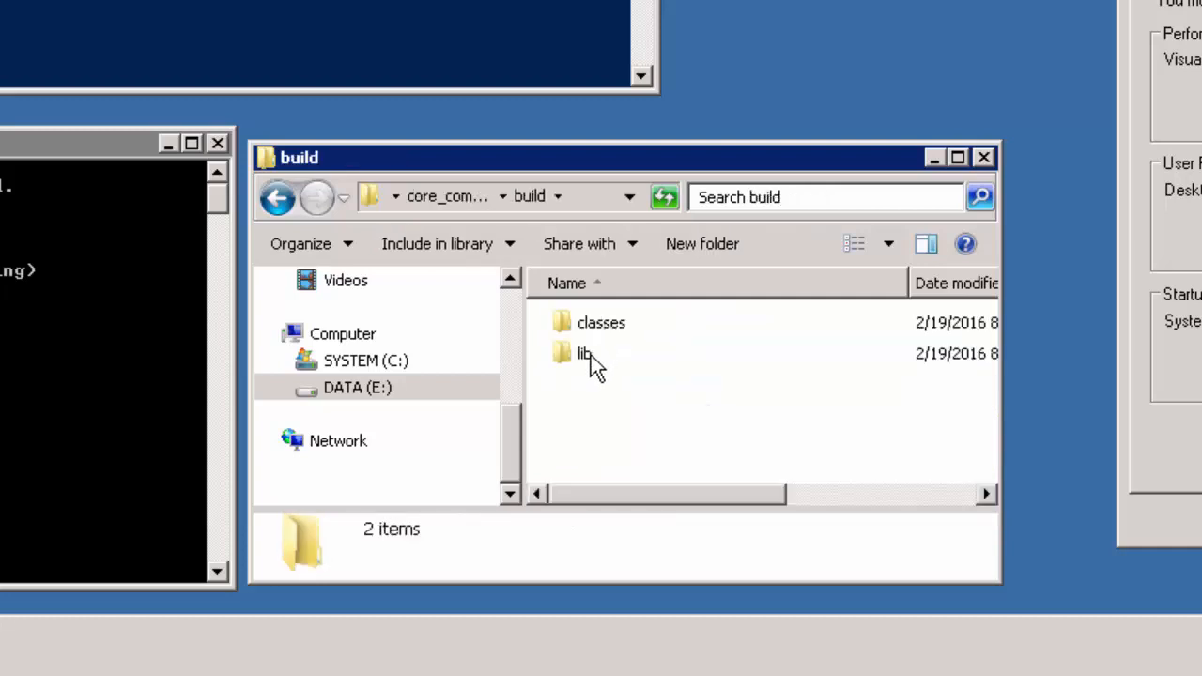
pyautogui.doubleClick(583, 353)
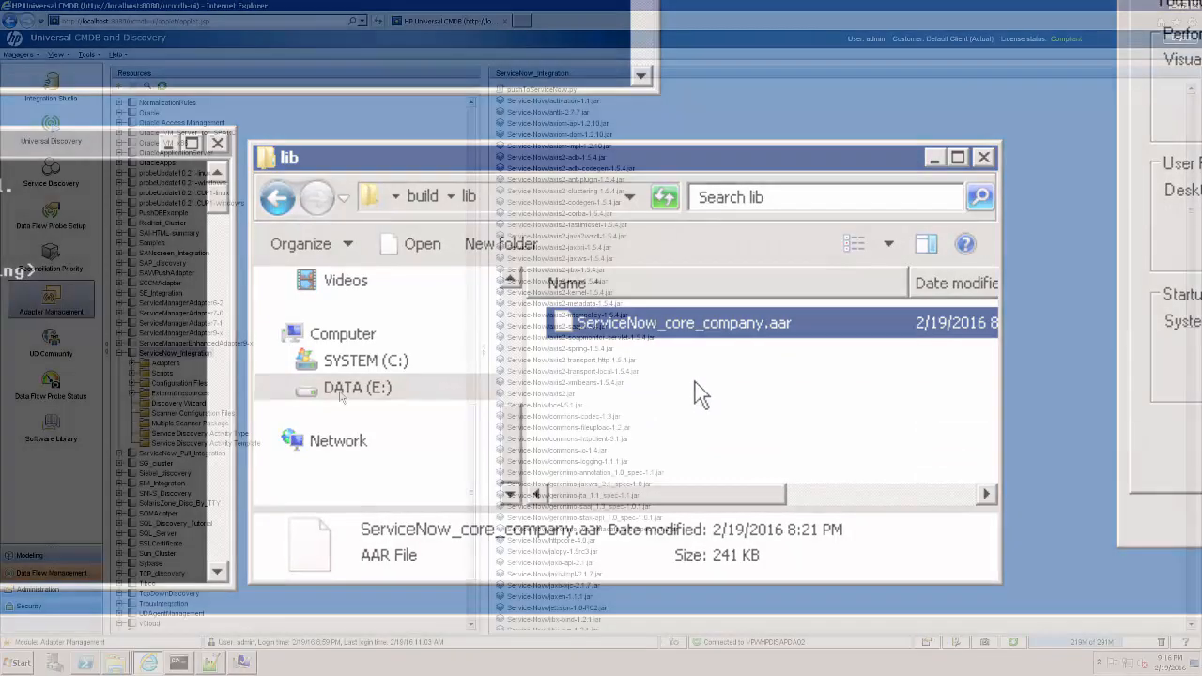
# Show ServiceNow_Integration's External resources in UCMDB and offer the New resource choices
pyautogui.click(985, 158)
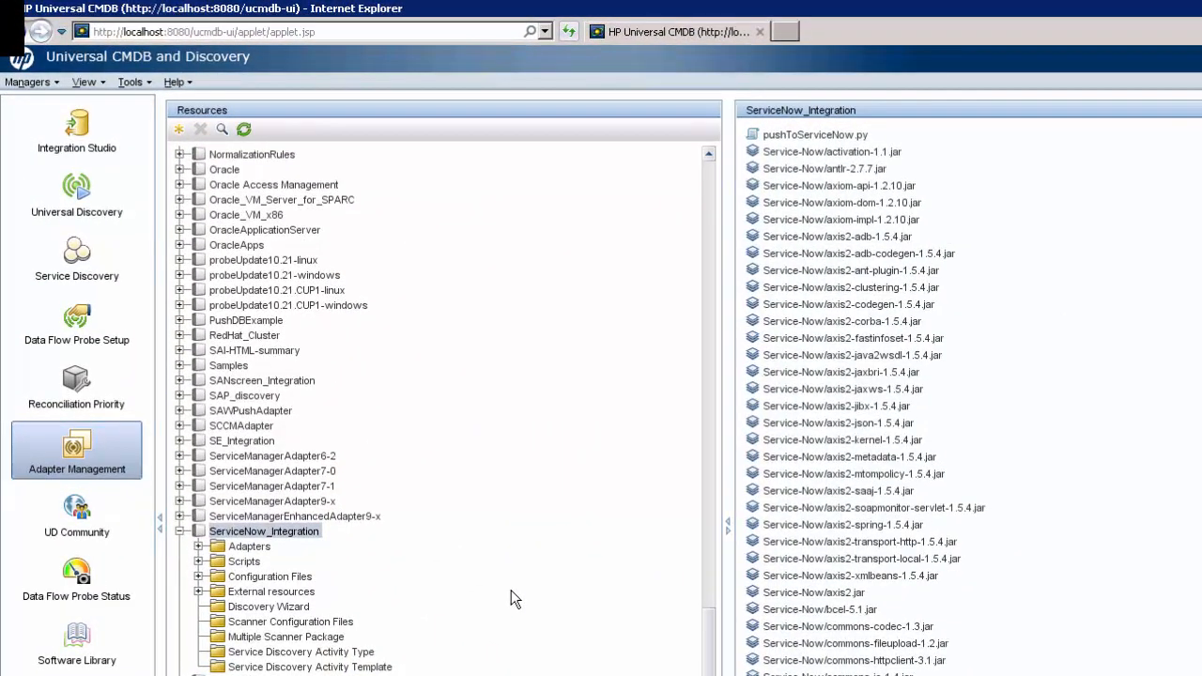
pyautogui.moveTo(323, 605)
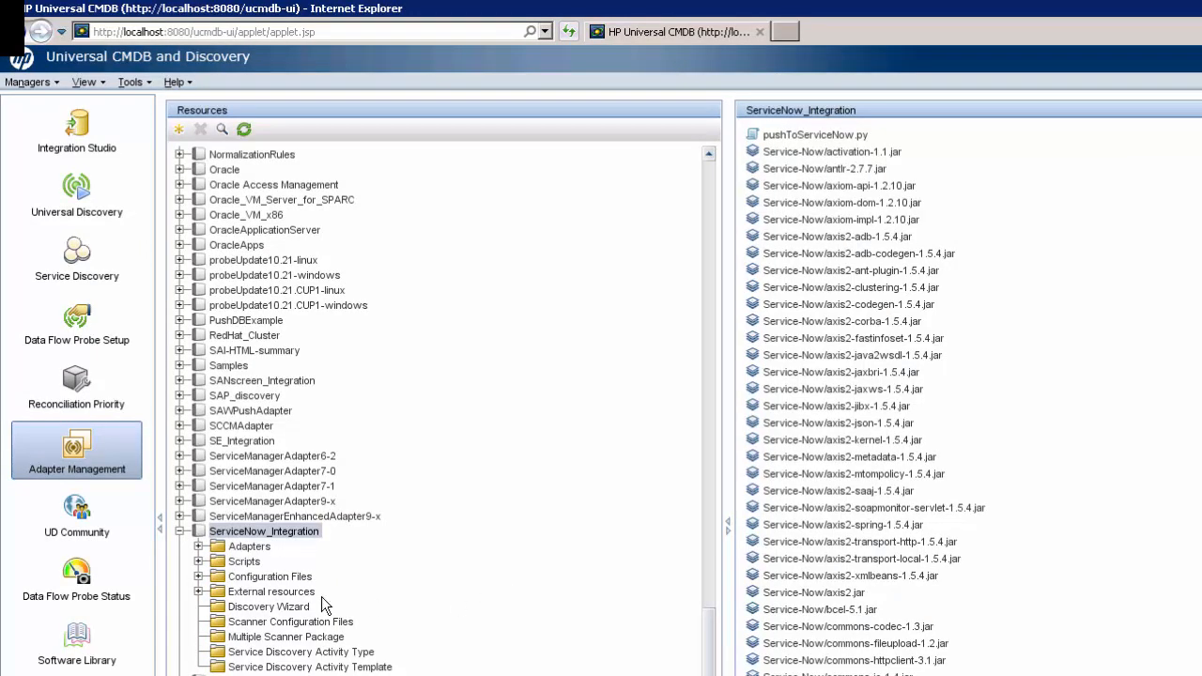
pyautogui.click(270, 590)
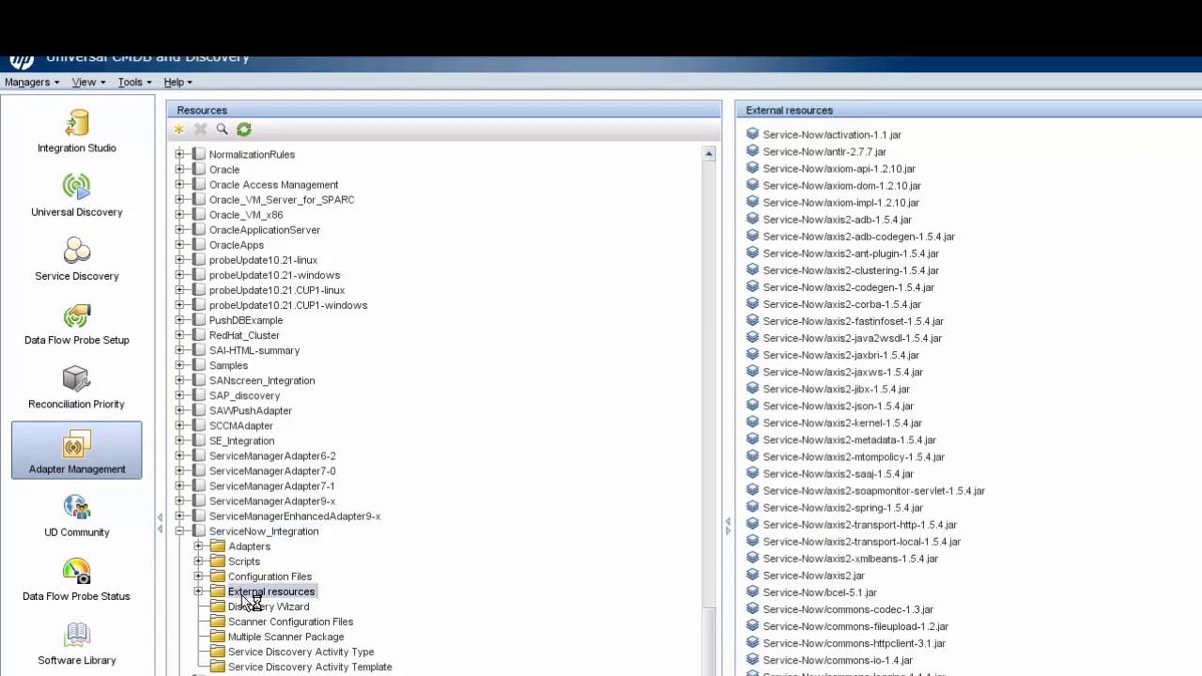
pyautogui.moveTo(178, 131)
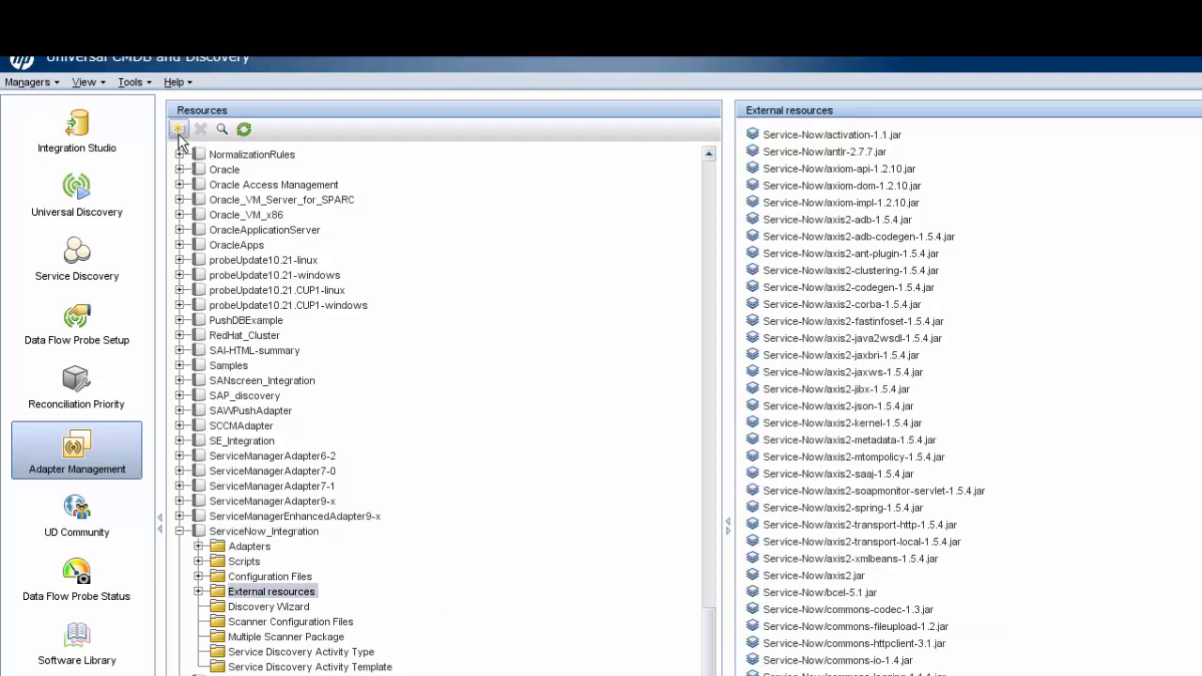
pyautogui.click(176, 130)
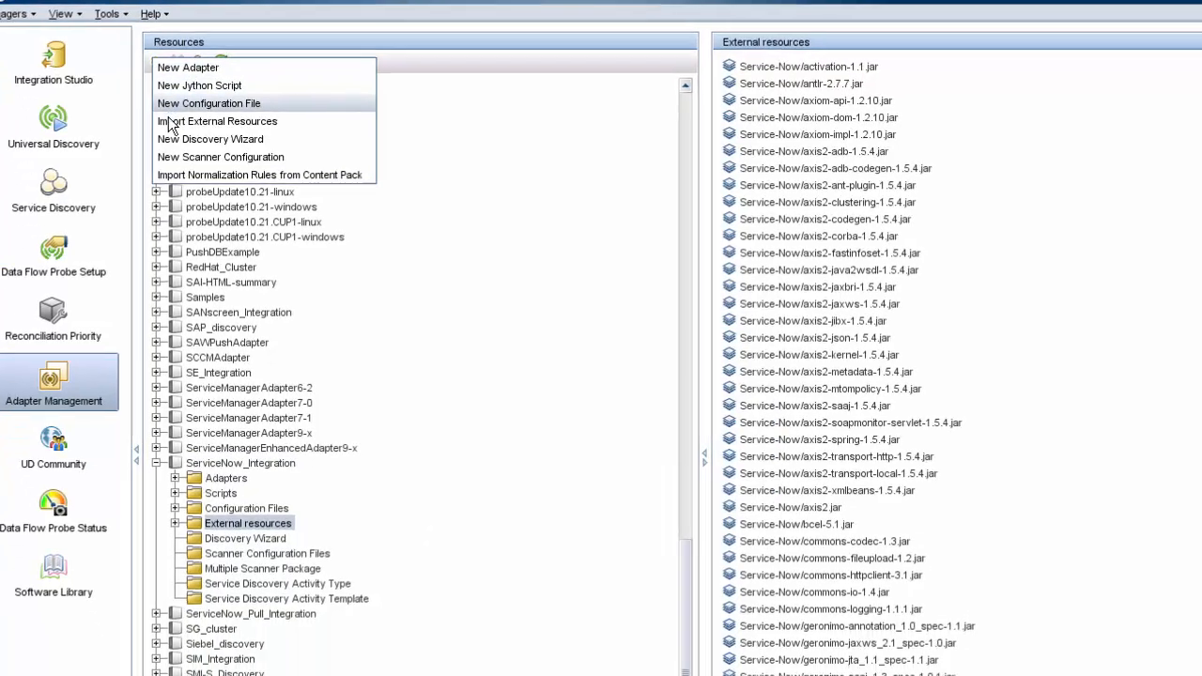
# Import ServiceNow_core_company.aar from build\lib under the resource path ServiceNow
pyautogui.click(218, 121)
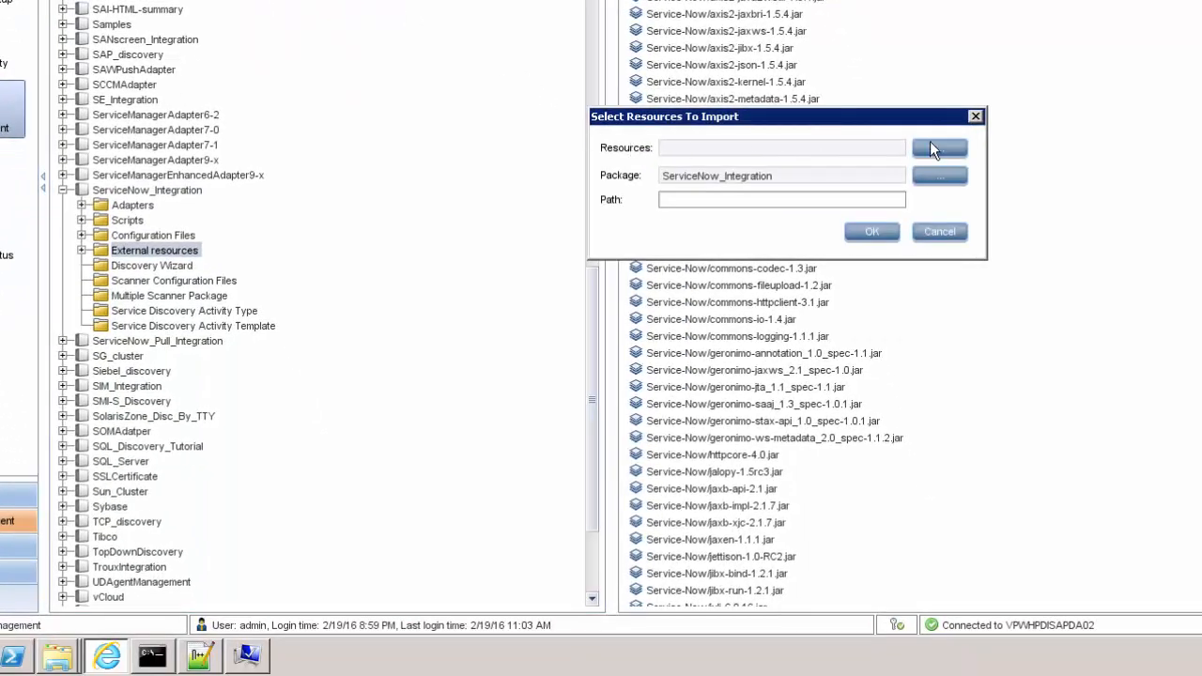
pyautogui.click(939, 146)
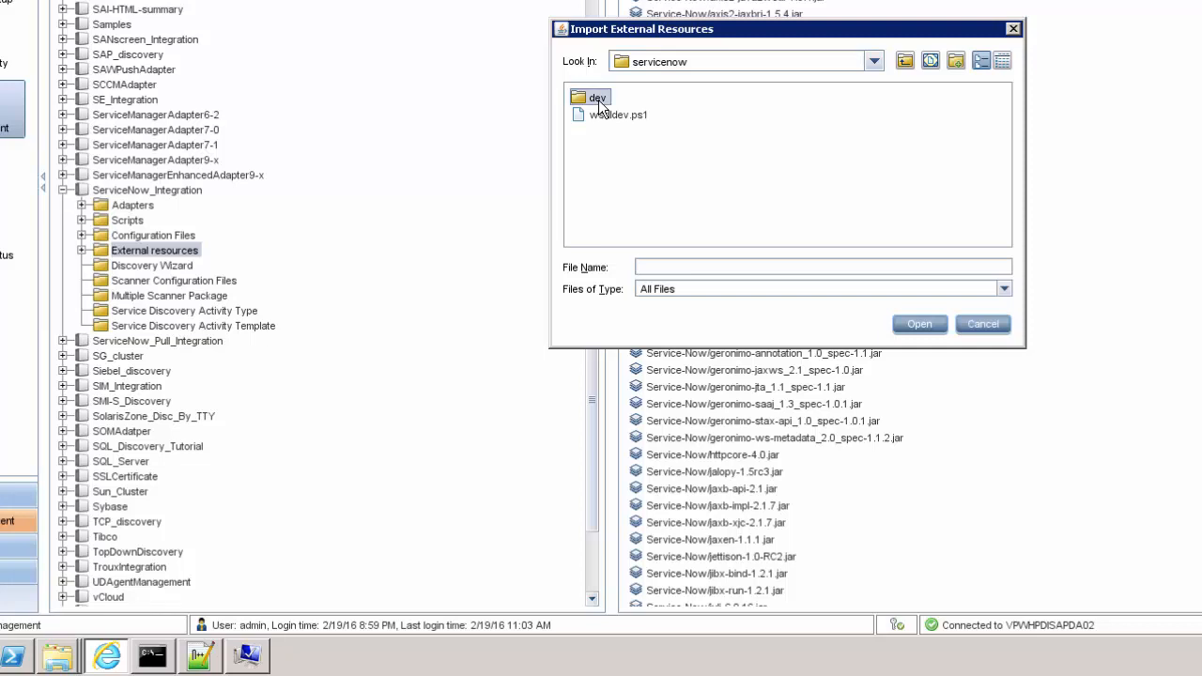
pyautogui.doubleClick(594, 98)
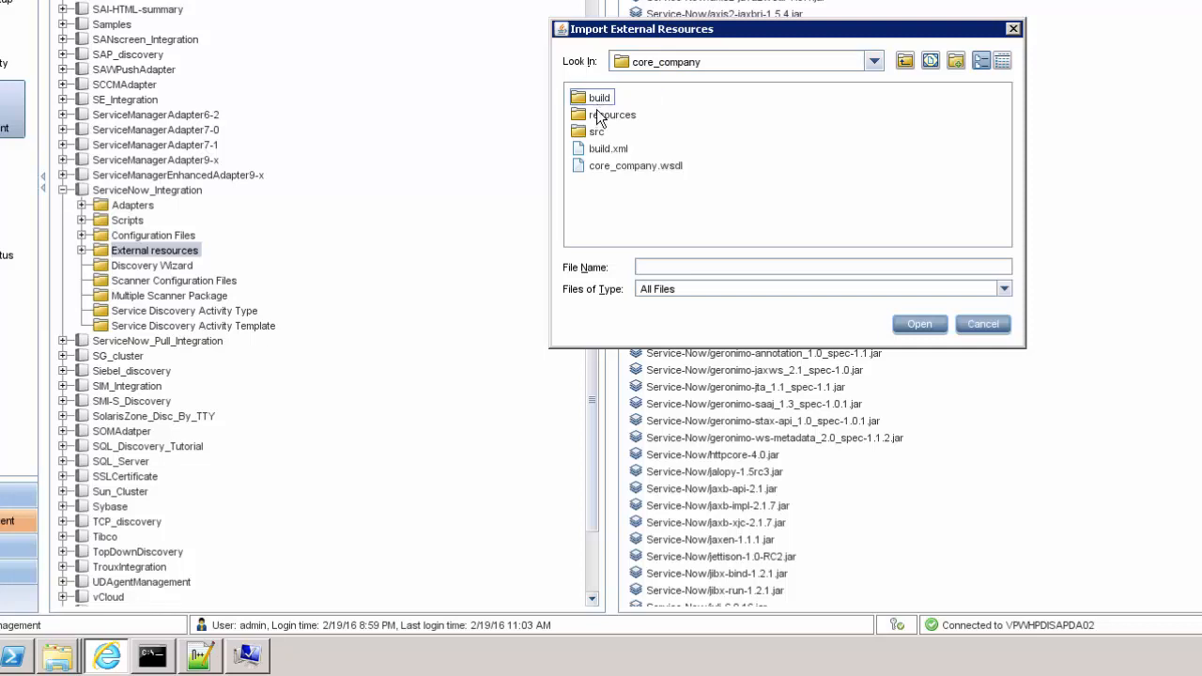
pyautogui.click(920, 323)
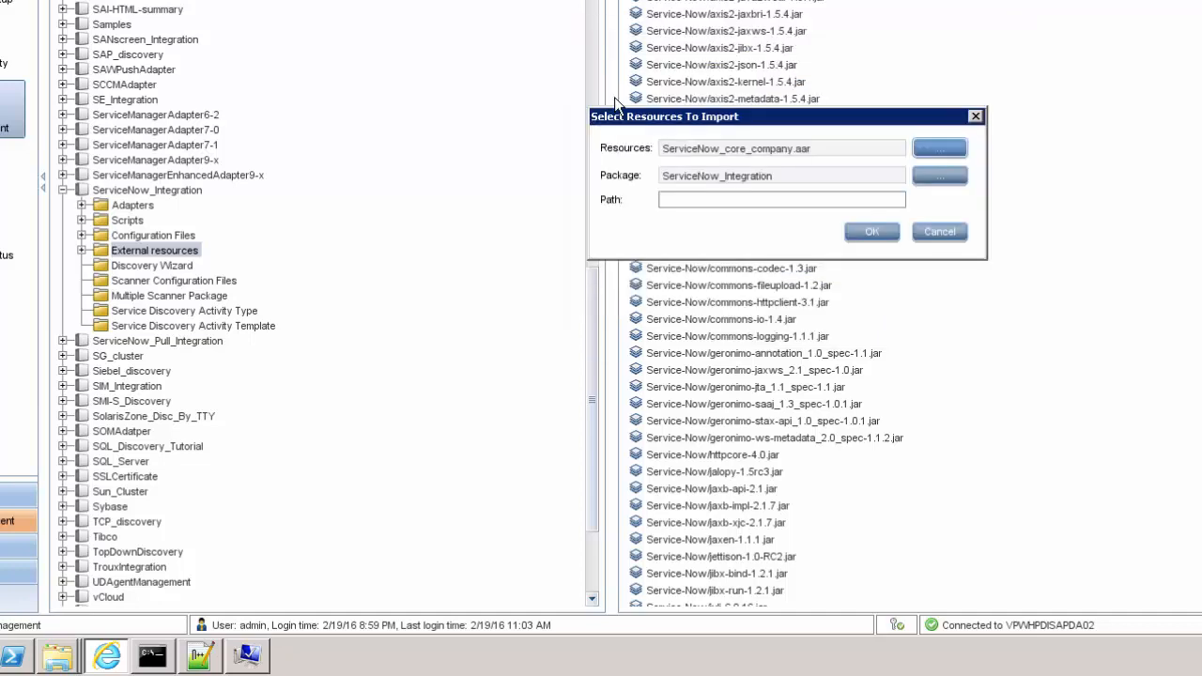
pyautogui.write('ServiceNow')
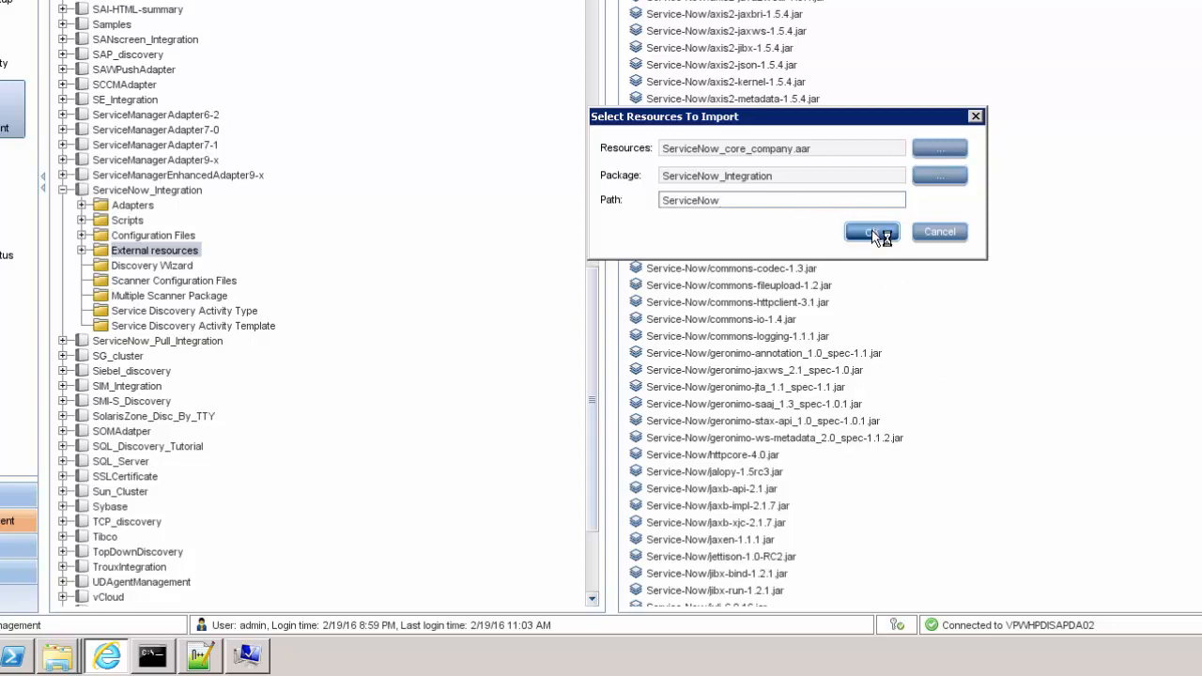
pyautogui.click(872, 233)
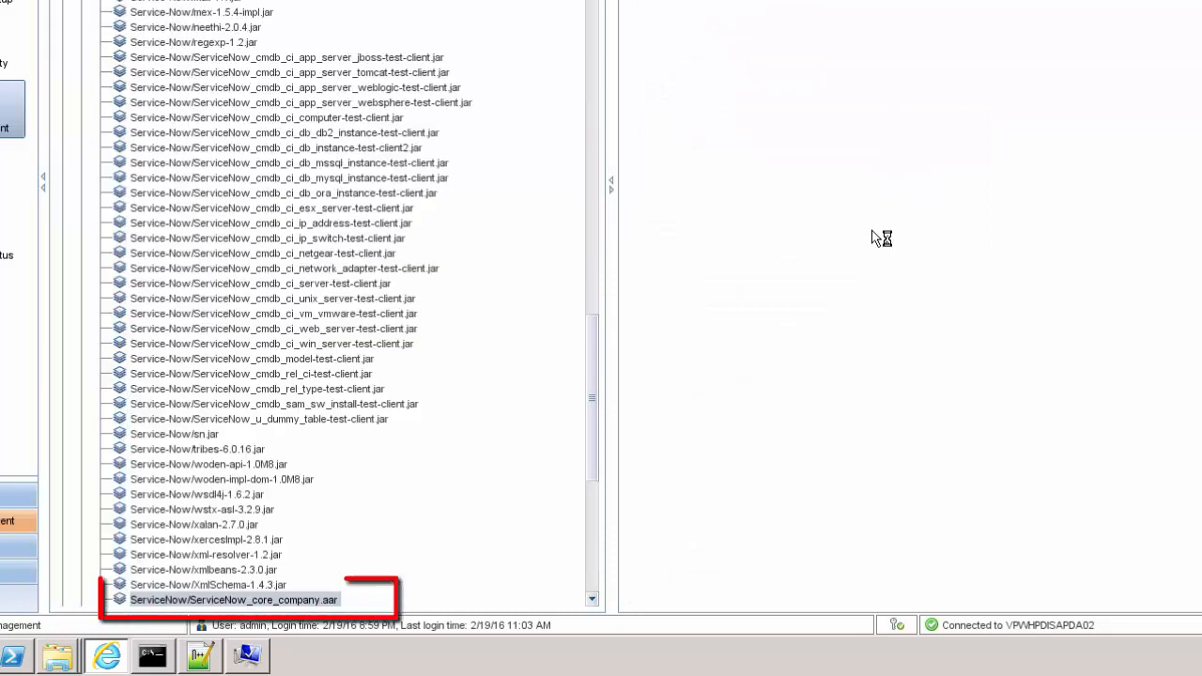